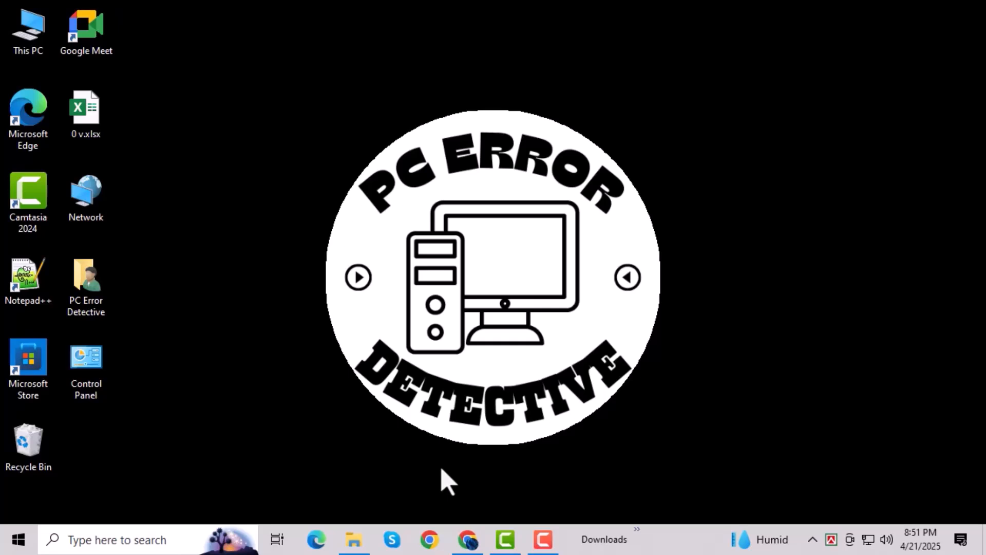
{"action": "mouse_move", "coordinate": [365, 462]}
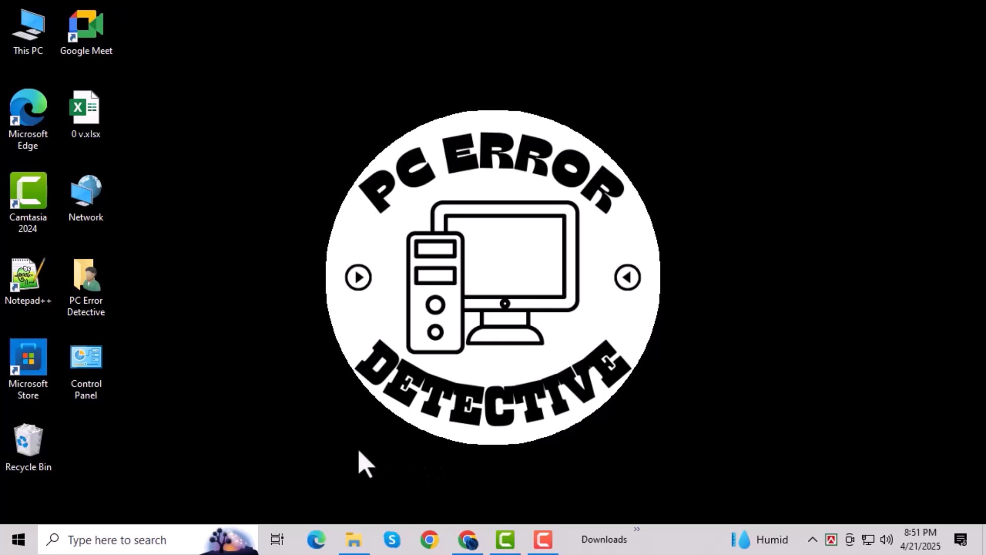
{"action": "mouse_move", "coordinate": [160, 481]}
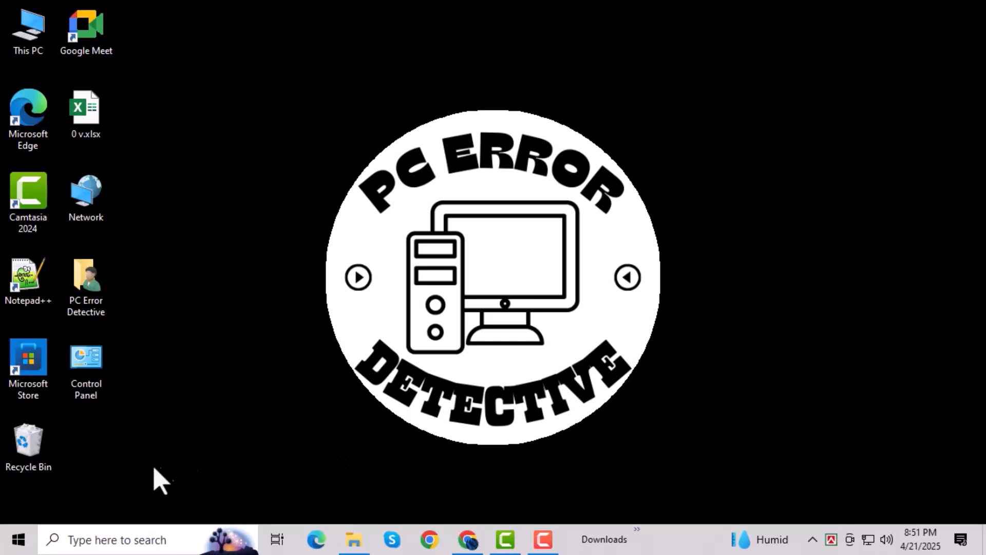
{"action": "mouse_move", "coordinate": [255, 462]}
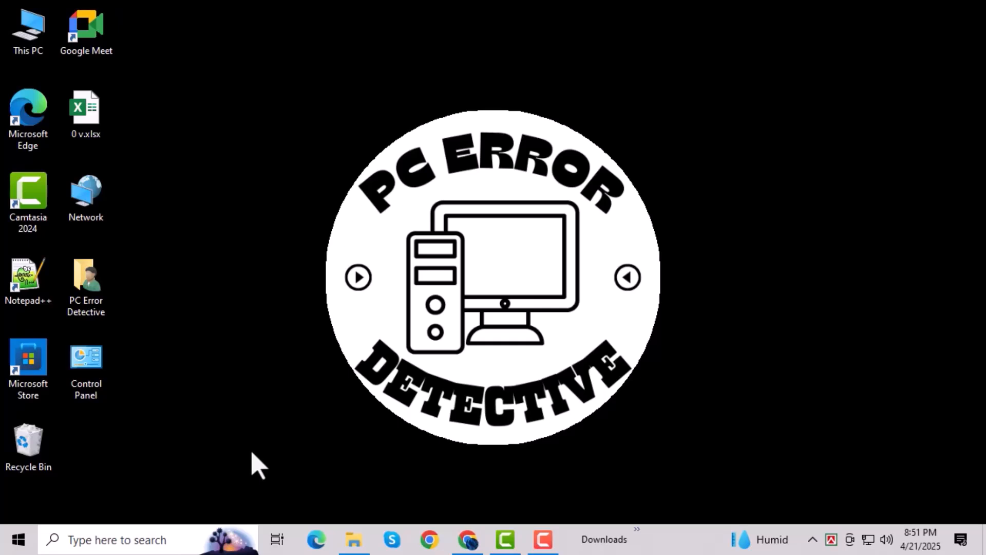
{"action": "mouse_move", "coordinate": [250, 471]}
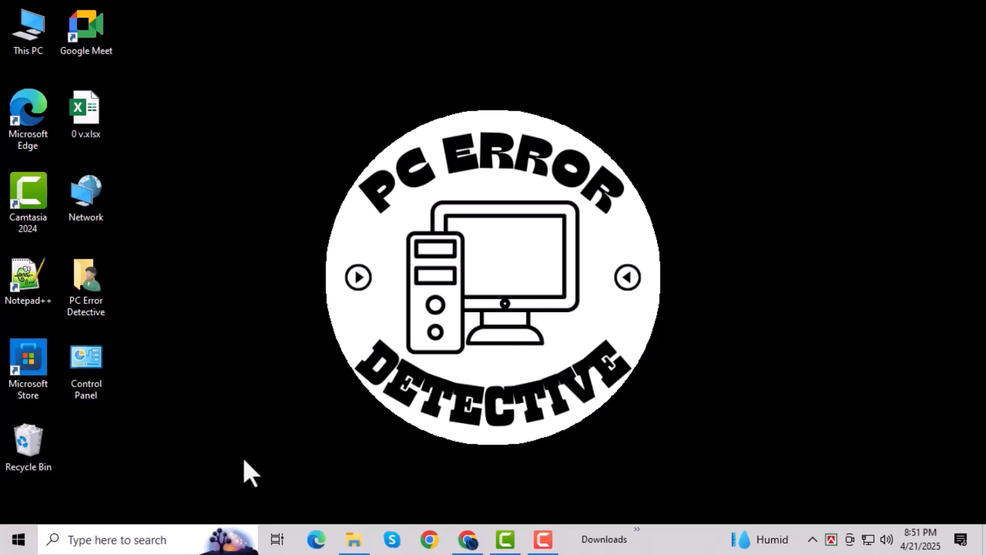
Under Guest or Public, turn network discovery on and file and printer sharing off, then save changes.
{"action": "left_click", "coordinate": [125, 539]}
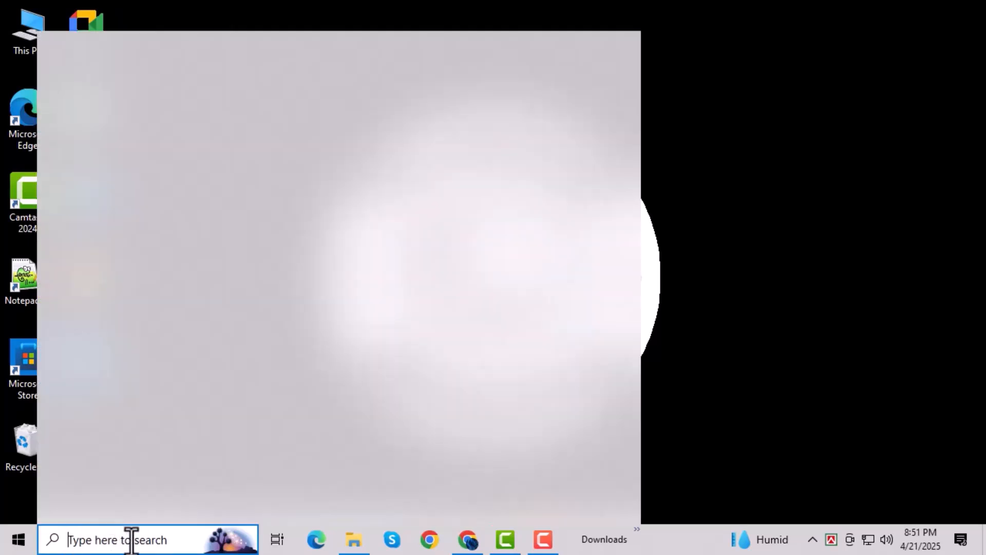
{"action": "type", "text": "Manage Advanced Sharing Settings"}
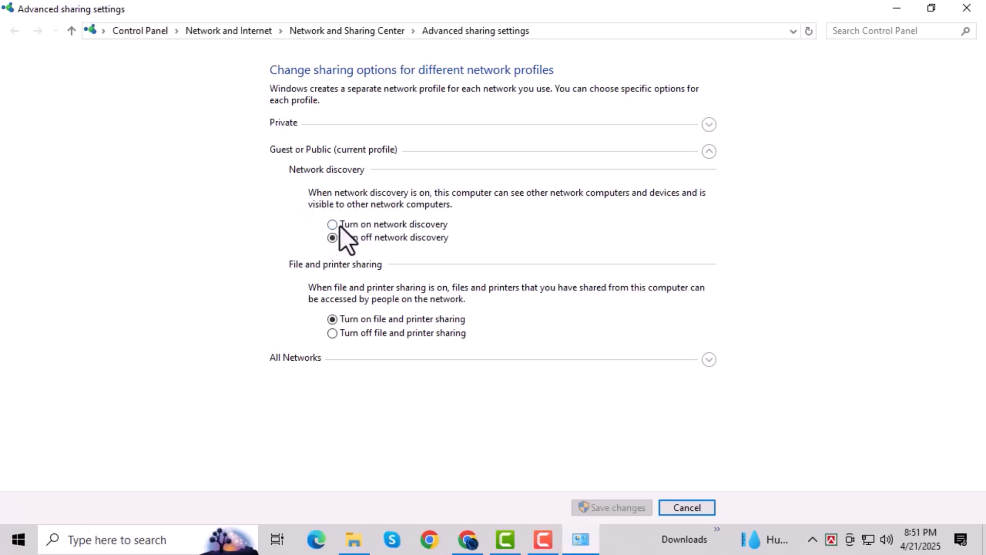
{"action": "mouse_move", "coordinate": [409, 198]}
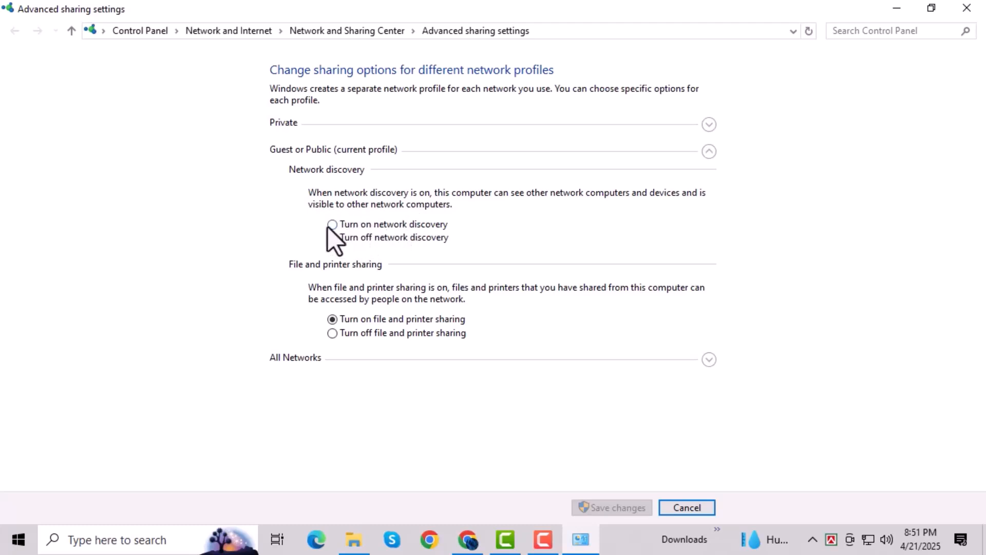
{"action": "left_click", "coordinate": [333, 224]}
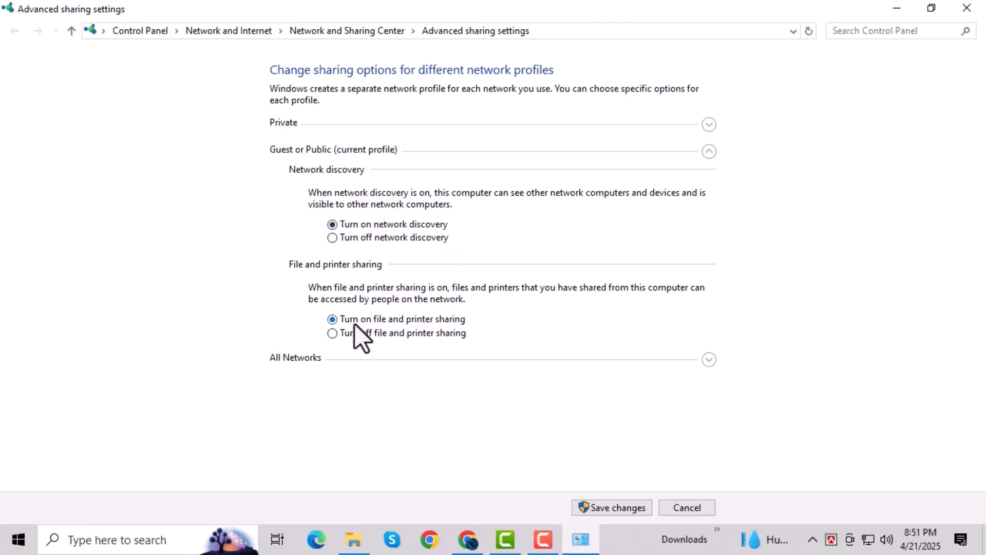
{"action": "left_click", "coordinate": [332, 333]}
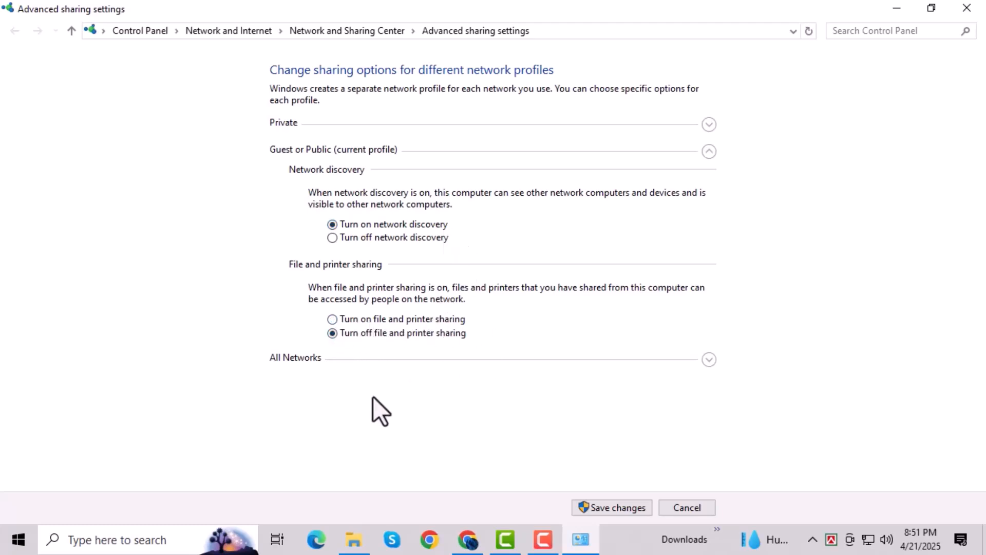
{"action": "left_click", "coordinate": [117, 540]}
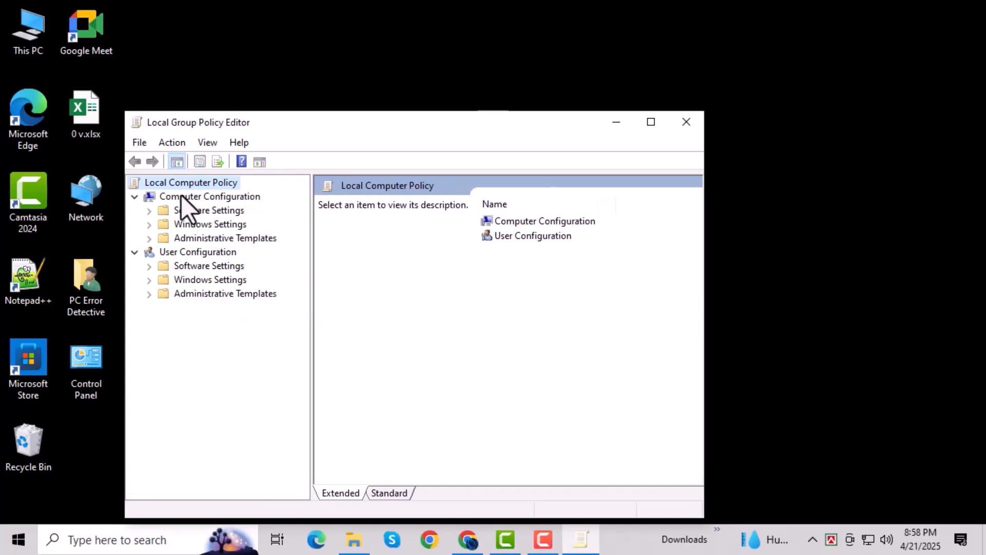
Expand Computer Configuration > Windows Settings > Security Settings > Local Policies to reach Security Options.
{"action": "left_click", "coordinate": [210, 196]}
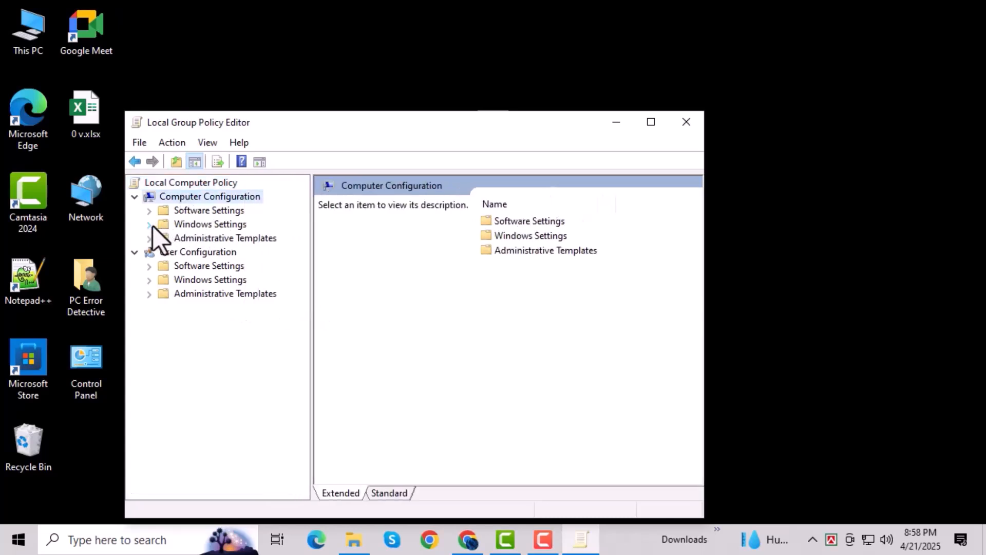
{"action": "left_click", "coordinate": [149, 224]}
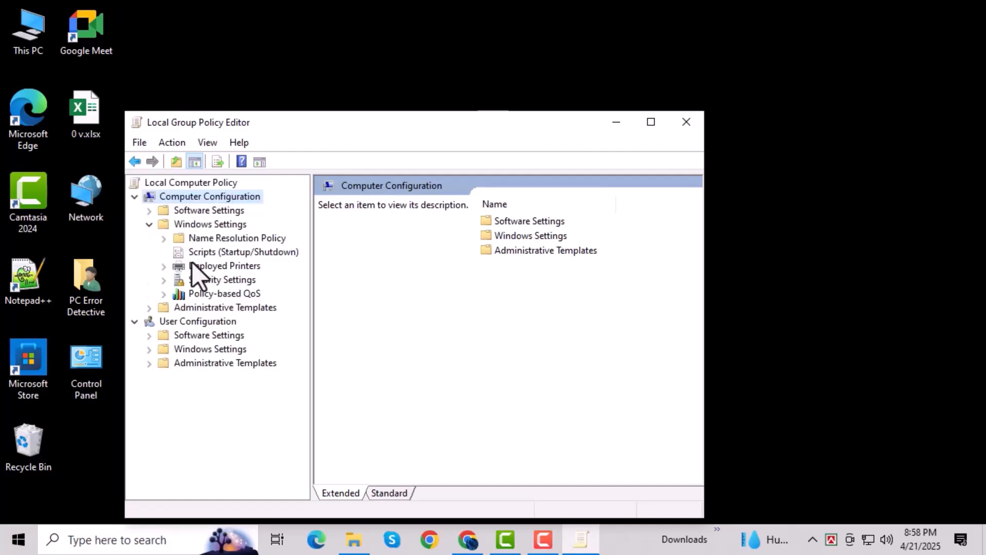
{"action": "mouse_move", "coordinate": [192, 299]}
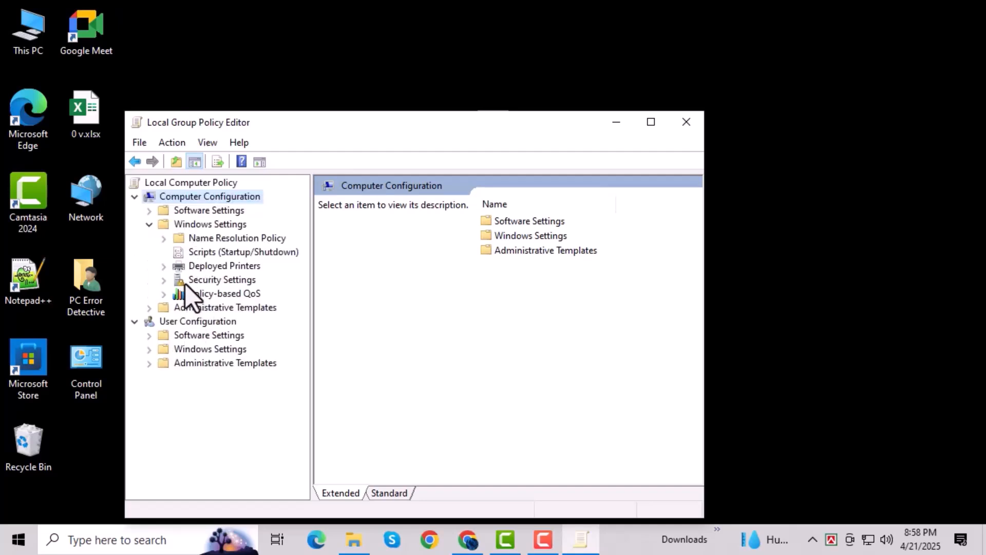
{"action": "left_click", "coordinate": [163, 280]}
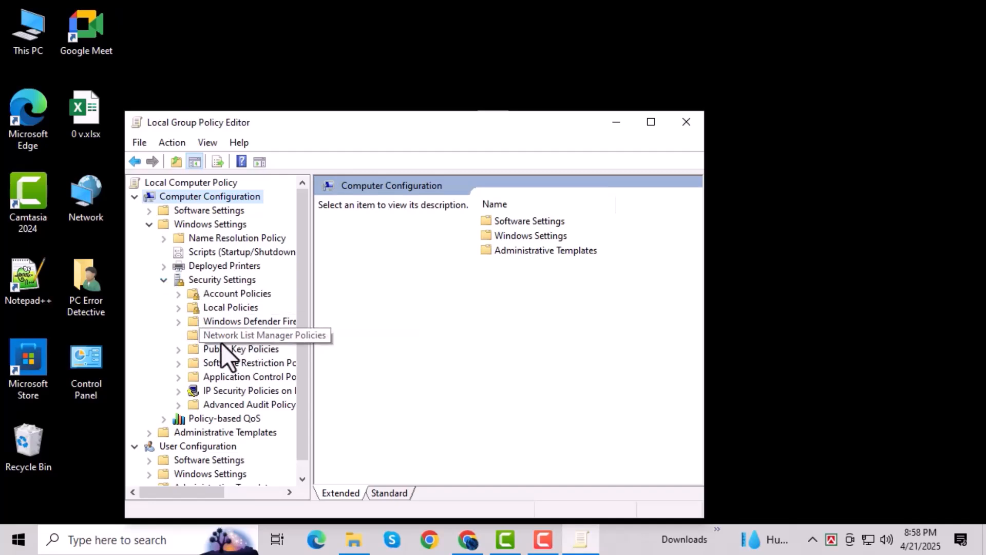
{"action": "left_click", "coordinate": [230, 307]}
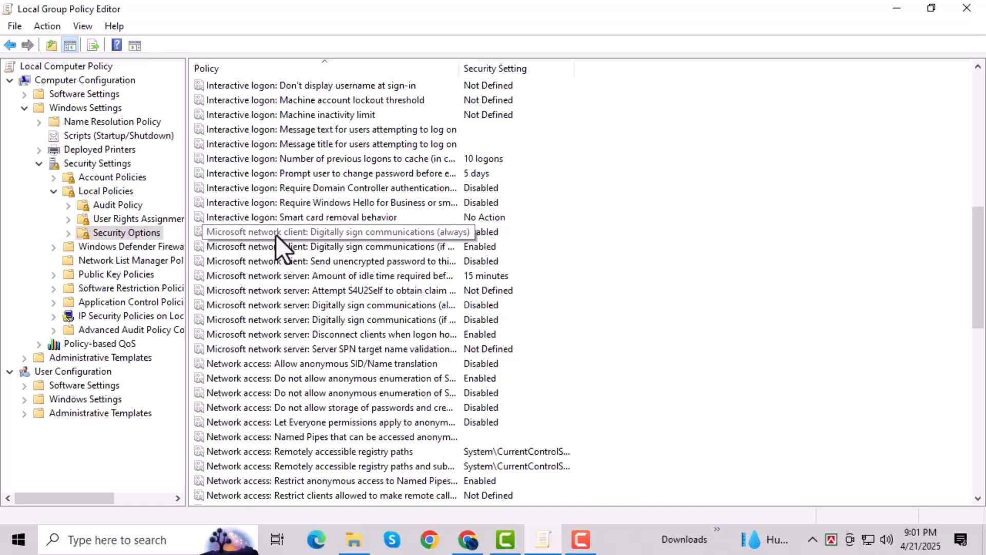
Bring up the 'Microsoft network client: Digitally sign communications (always)' policy properties to set it Disabled.
{"action": "left_click", "coordinate": [327, 232]}
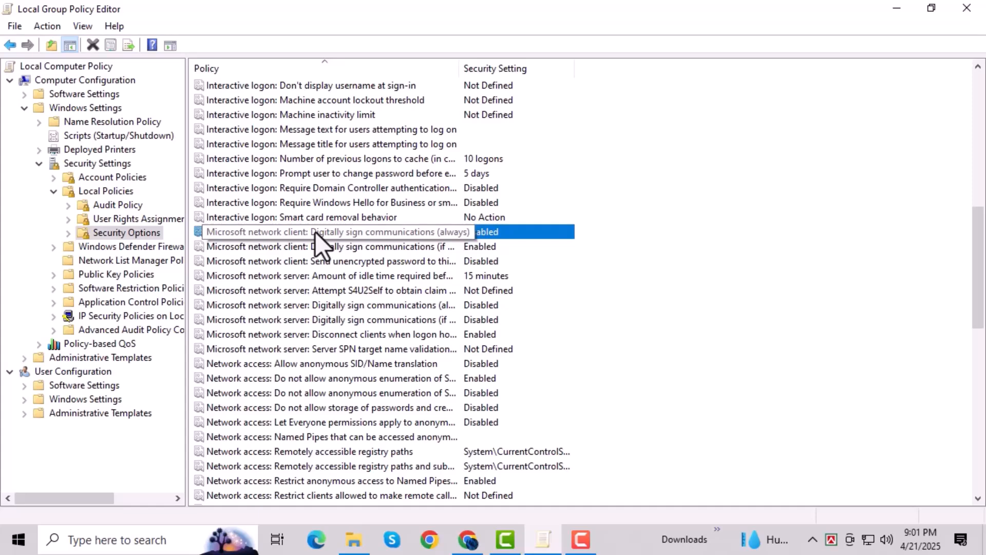
{"action": "double_click", "coordinate": [337, 232]}
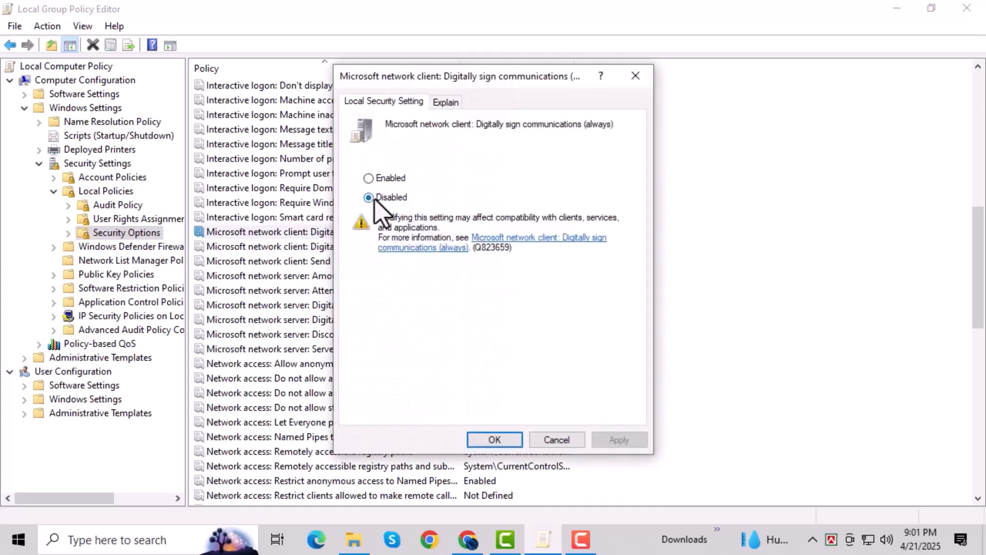
{"action": "mouse_move", "coordinate": [494, 439]}
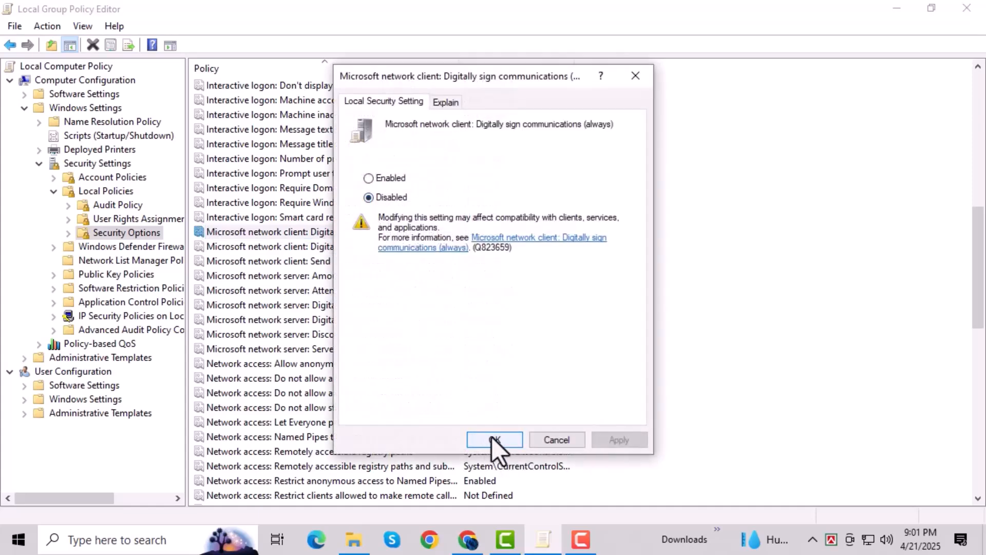
Confirm the disabled signing policy, then reach Enable insecure guest logons under Network > Lanman Workstation.
{"action": "left_click", "coordinate": [495, 439]}
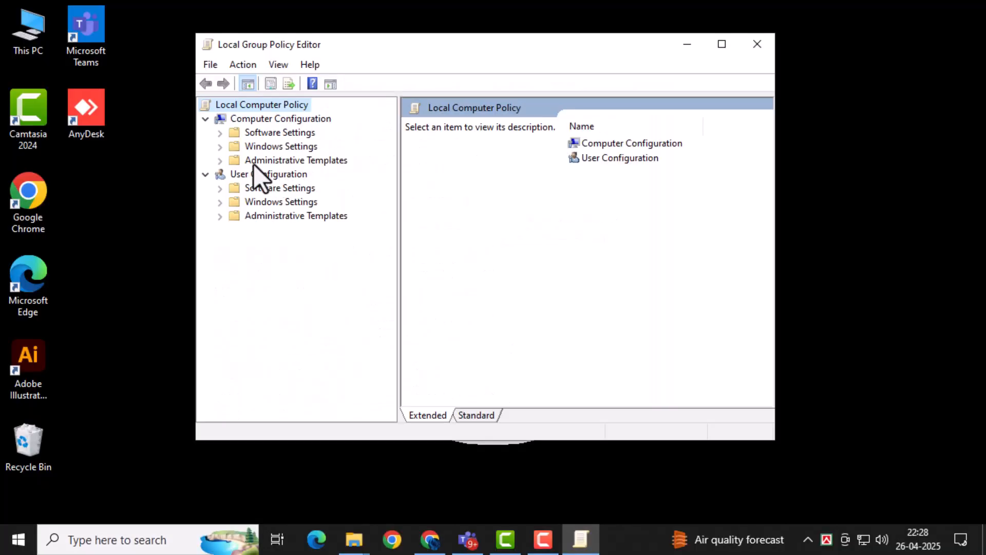
{"action": "mouse_move", "coordinate": [277, 176]}
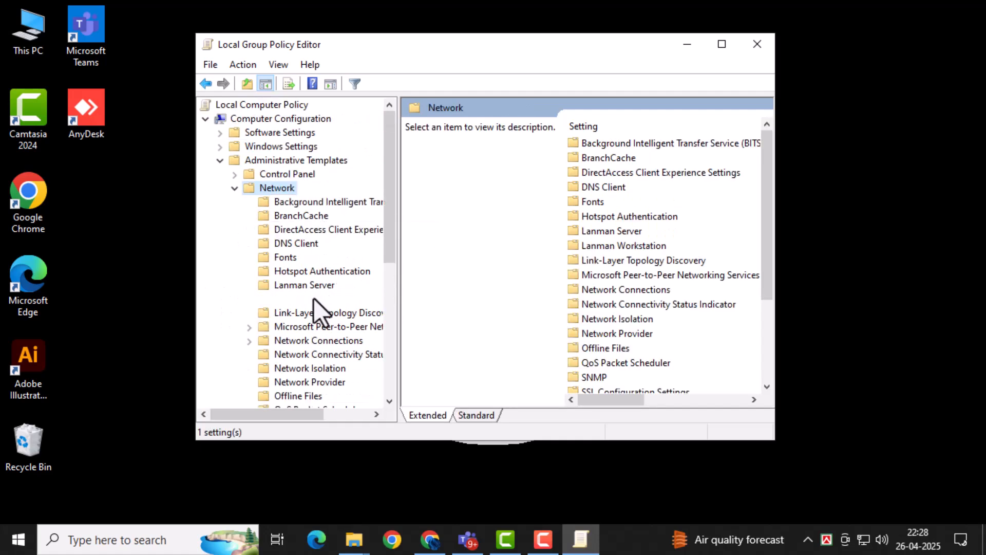
{"action": "left_click", "coordinate": [316, 298]}
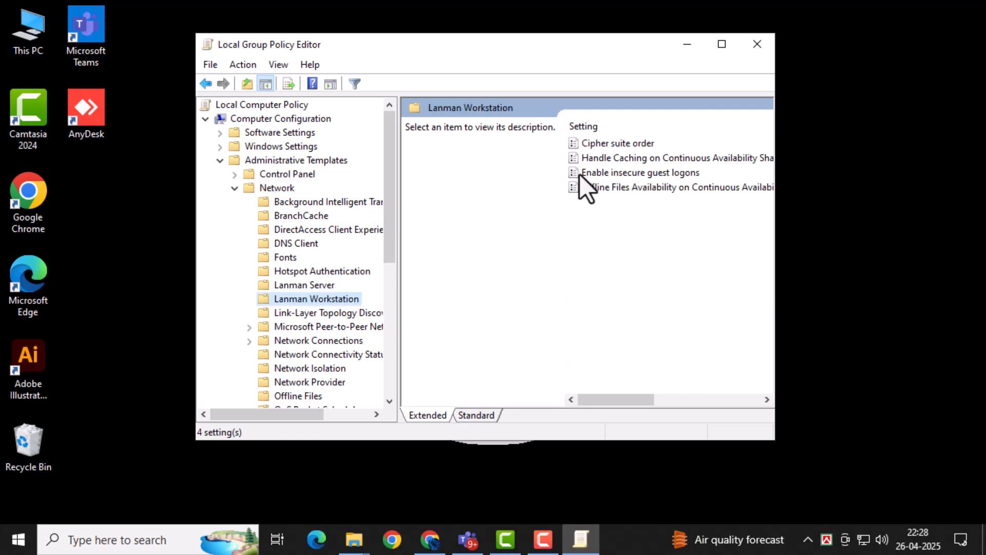
{"action": "double_click", "coordinate": [640, 173]}
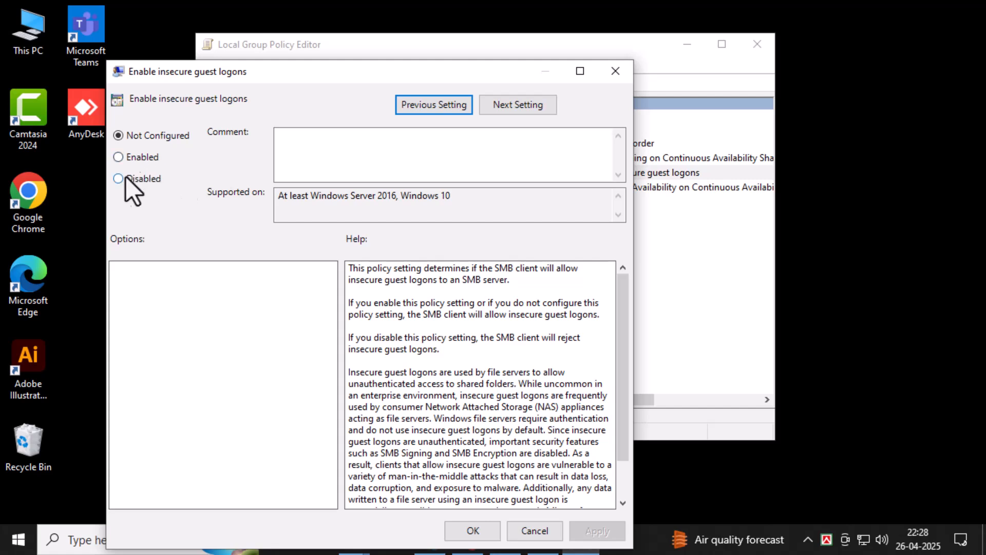
Set Enable insecure guest logons to Enabled, then bring up Start for the power options.
{"action": "left_click", "coordinate": [118, 157]}
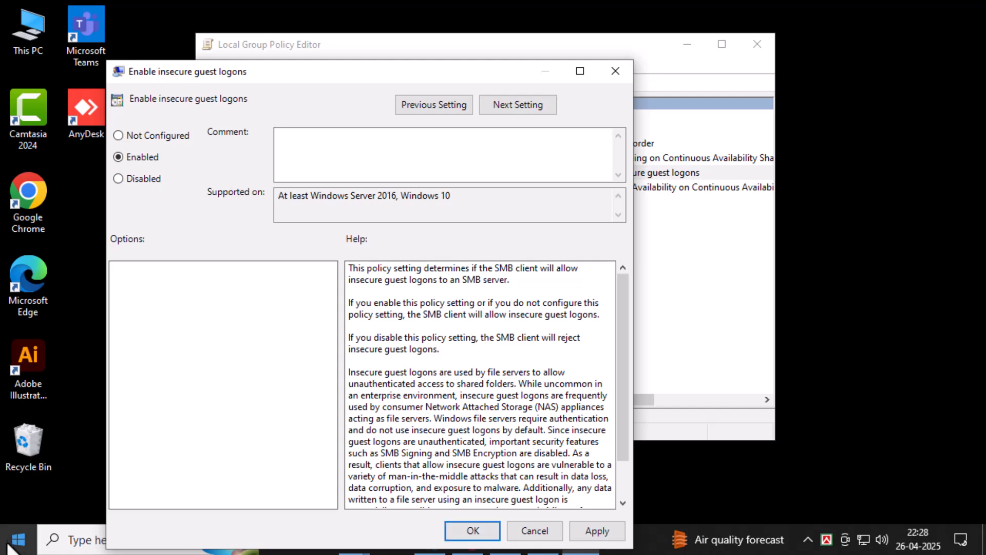
{"action": "left_click", "coordinate": [14, 539]}
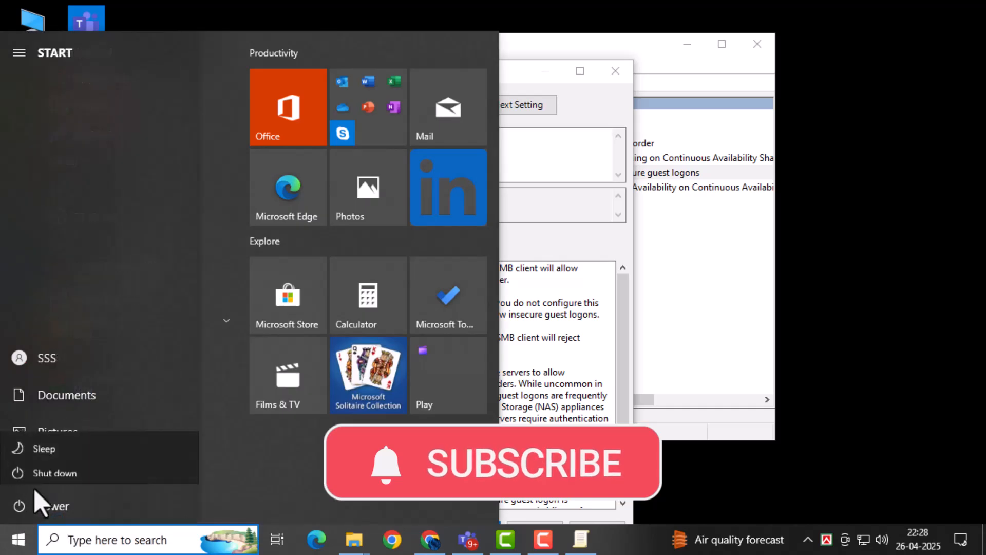